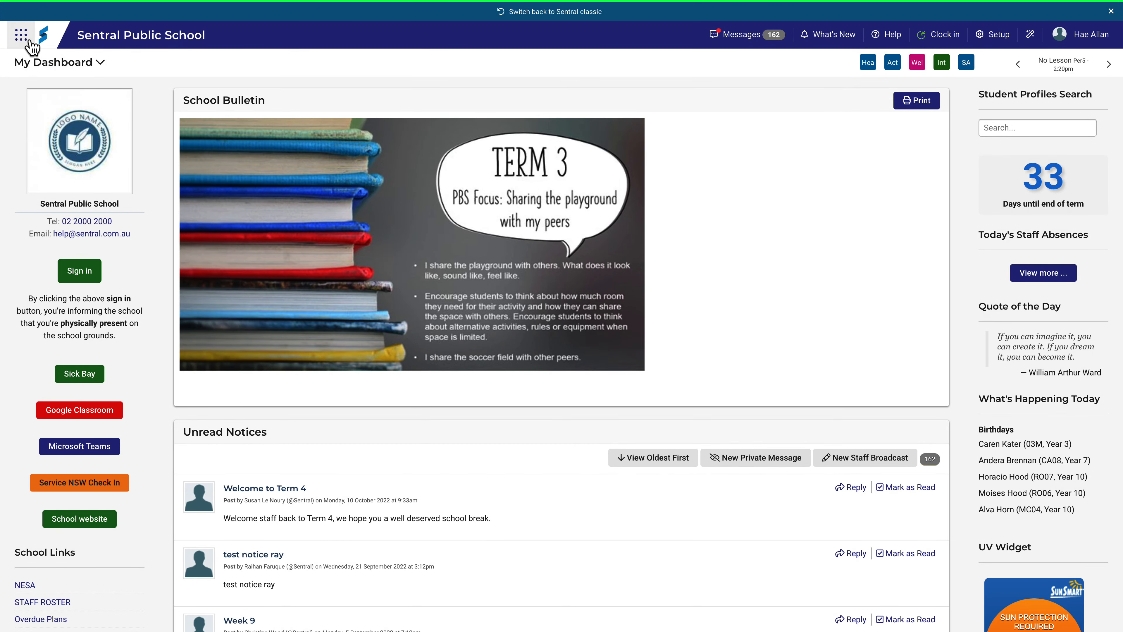
Reach the Activities home page listing Concert on the Oval with 72 students
click(21, 35)
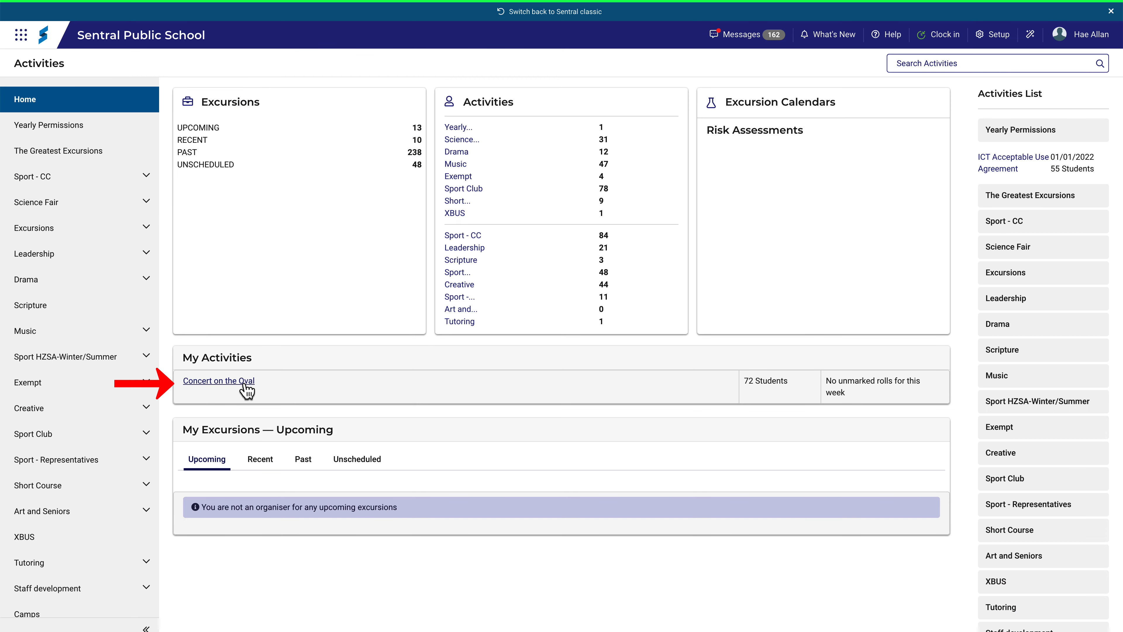
Tick the first two students on the Concert on the Oval roster
click(218, 380)
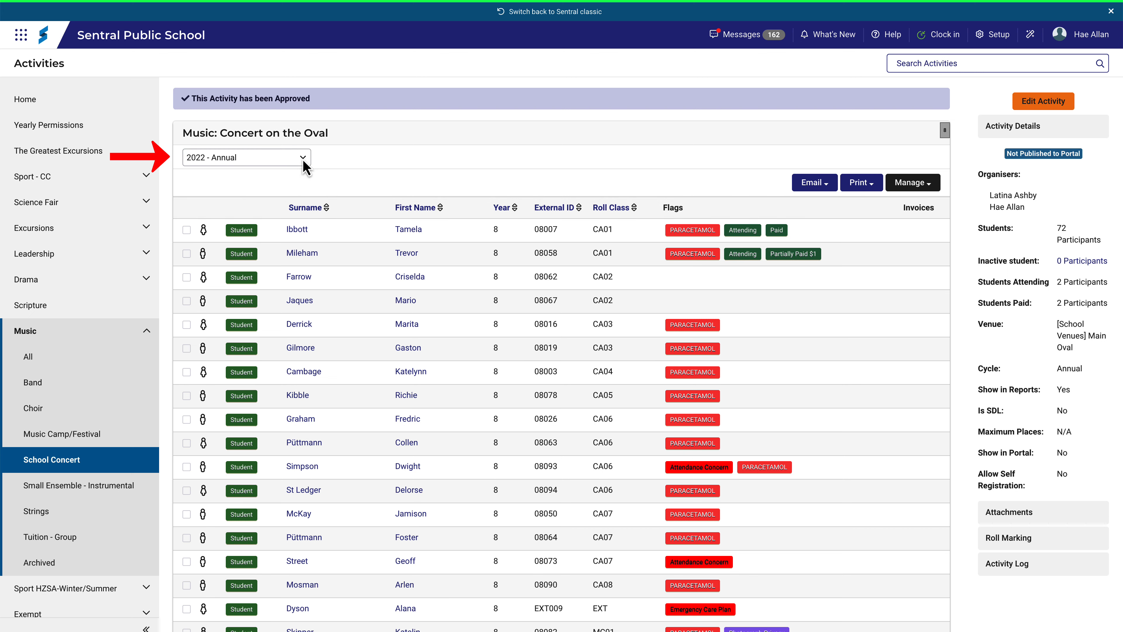
click(245, 157)
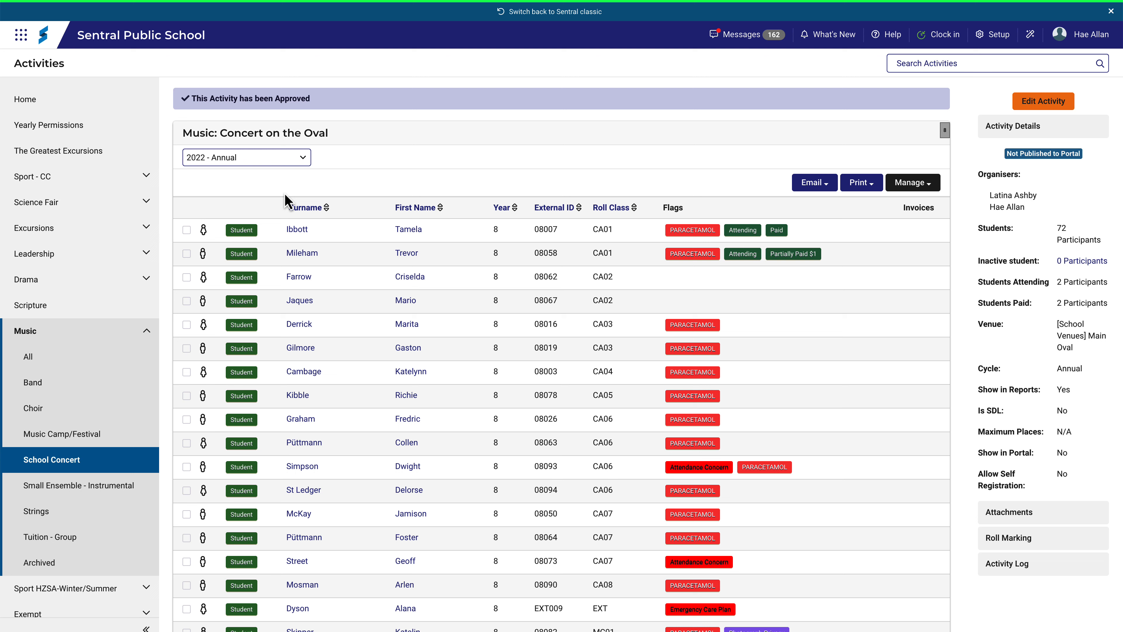
click(186, 230)
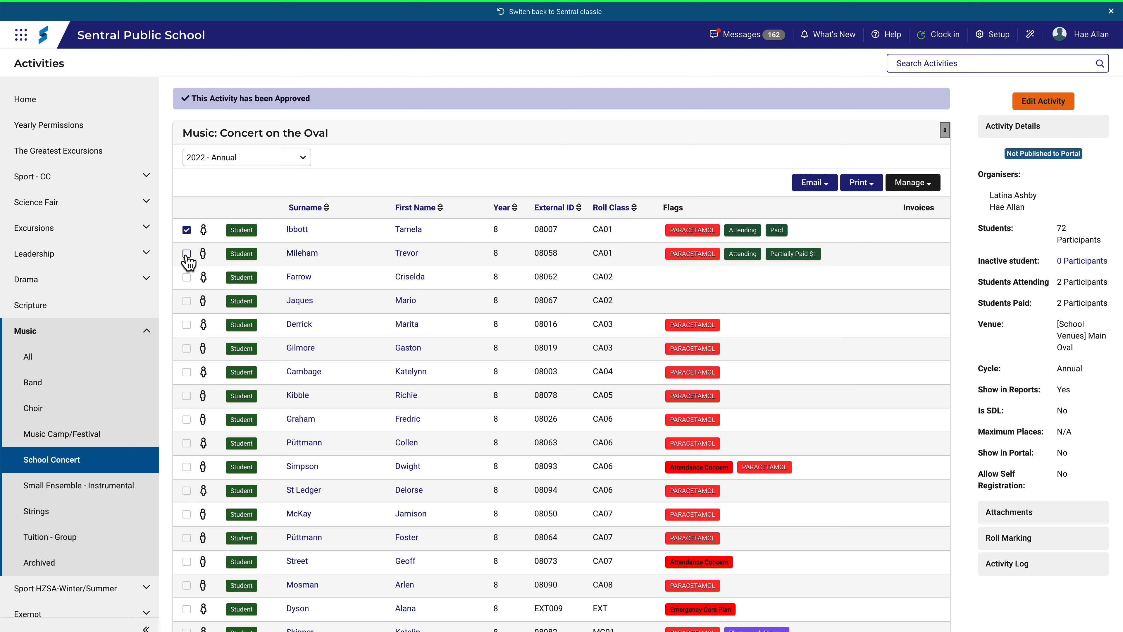
click(186, 253)
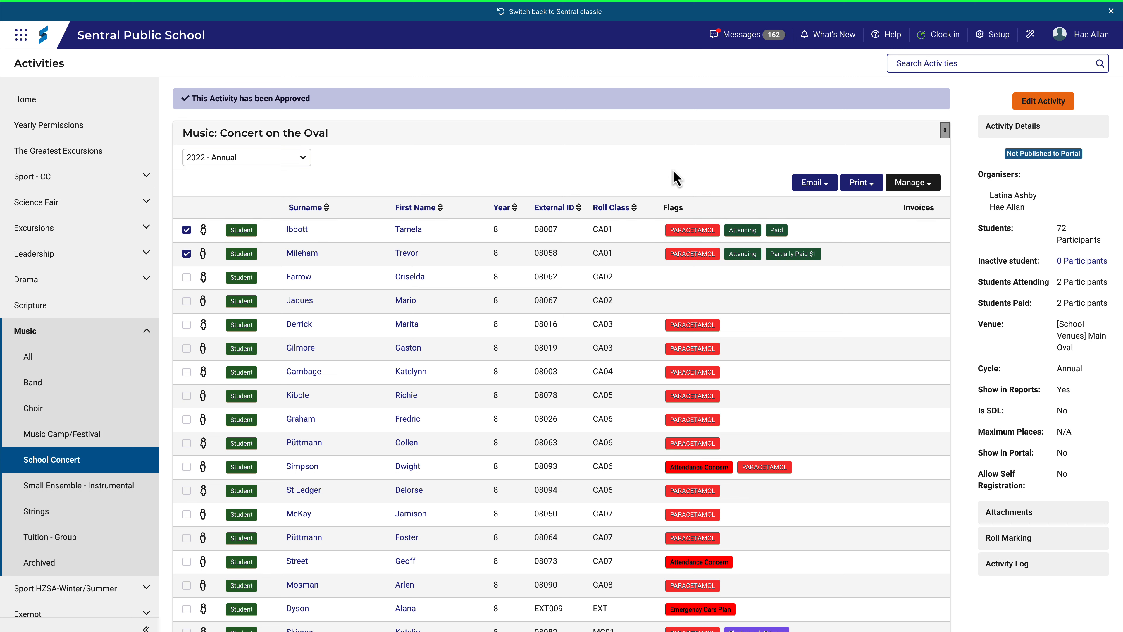
Print Medical Information for the selected students, producing a 70-page Student Medical Records preview
click(860, 182)
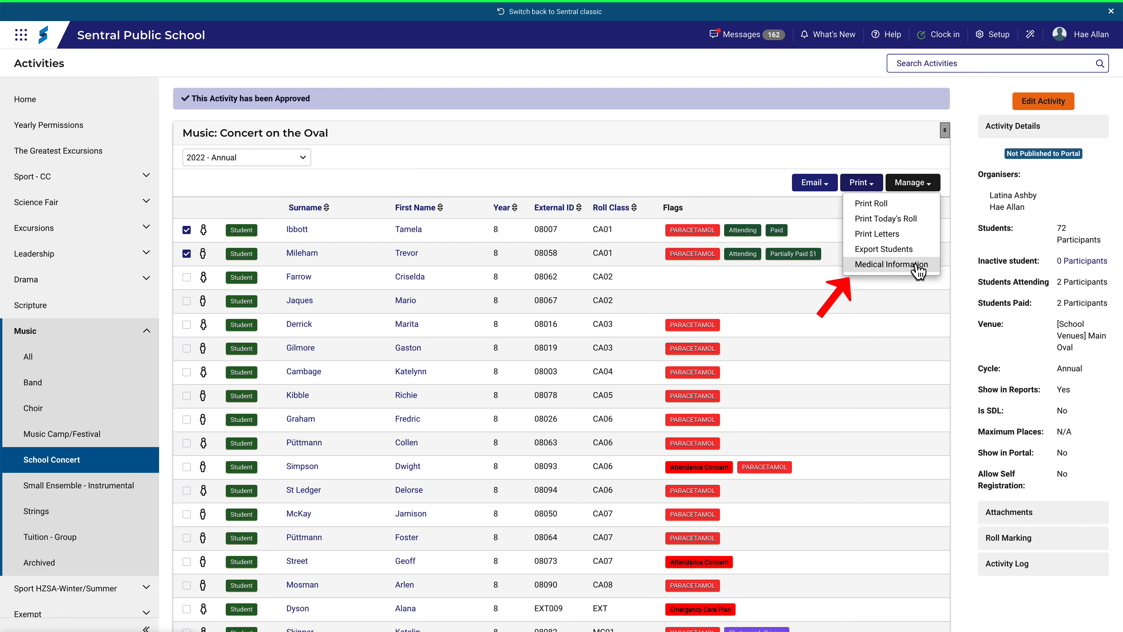
click(888, 263)
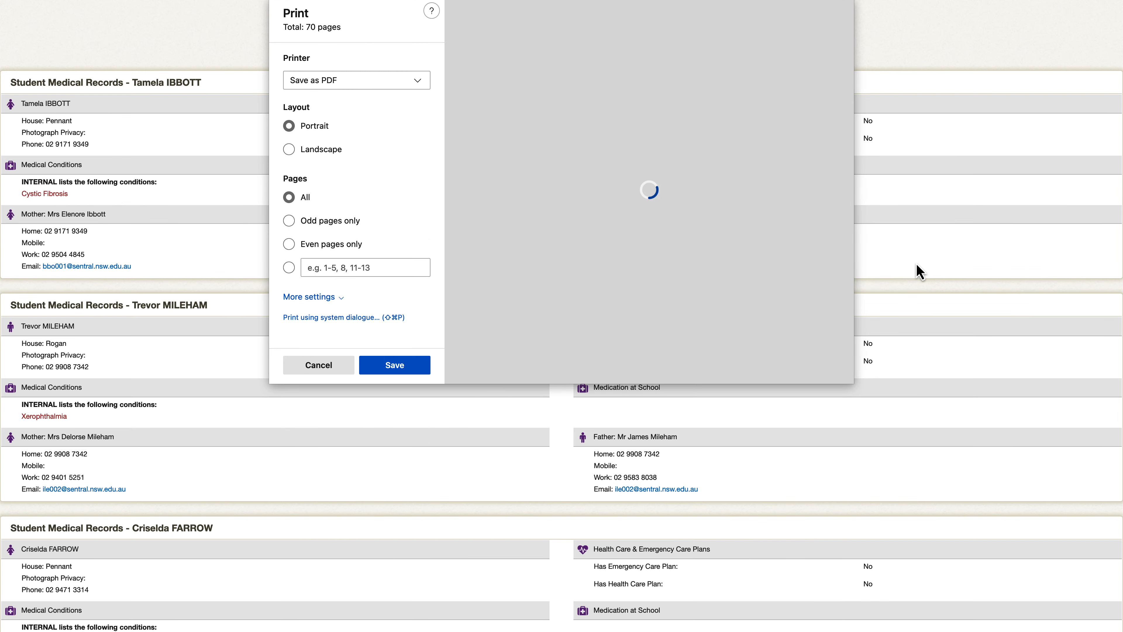